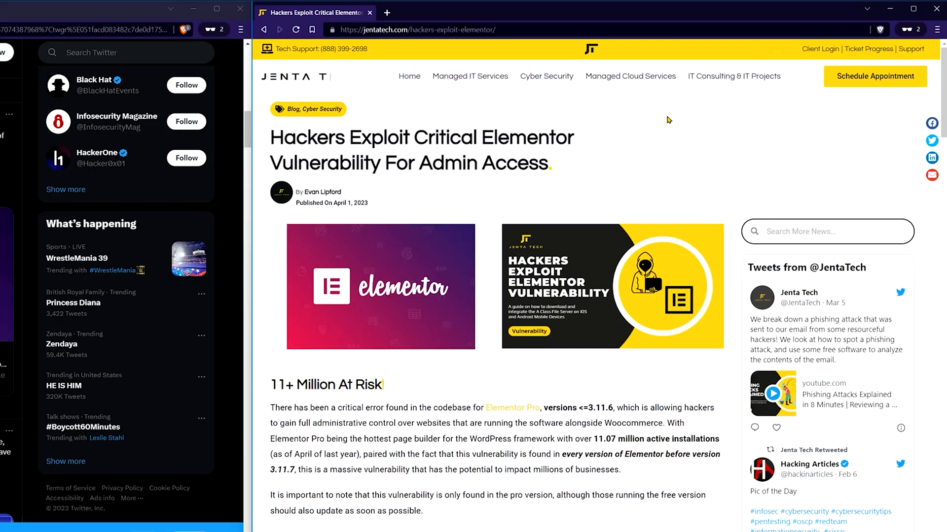
- Read the opening '11+ Million At Risk' paragraphs and highlight the '96 hours passing' phrase
scroll("down", 3)
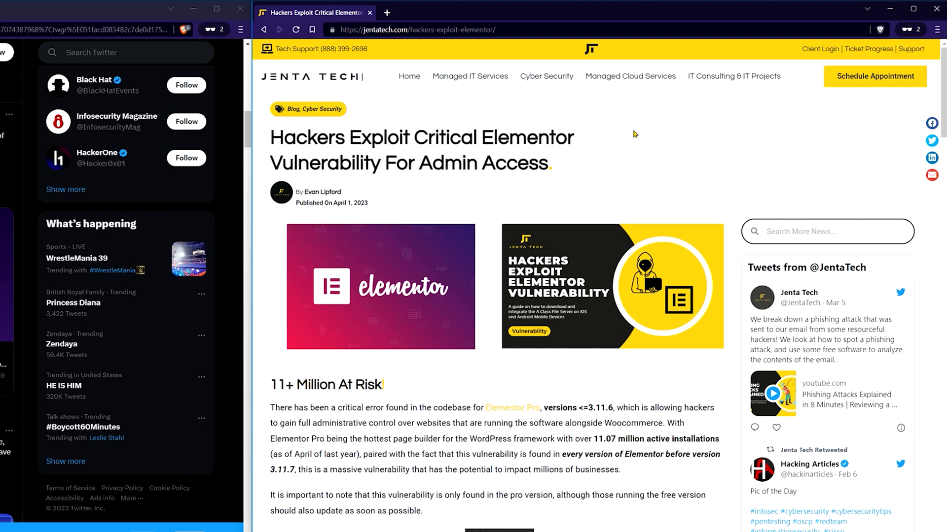
scroll("down", 3)
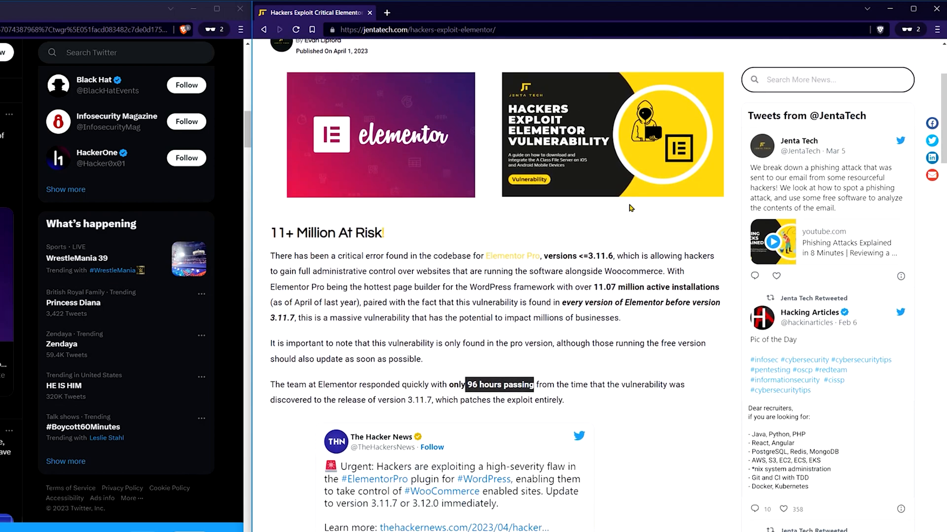
mouse_move(646, 338)
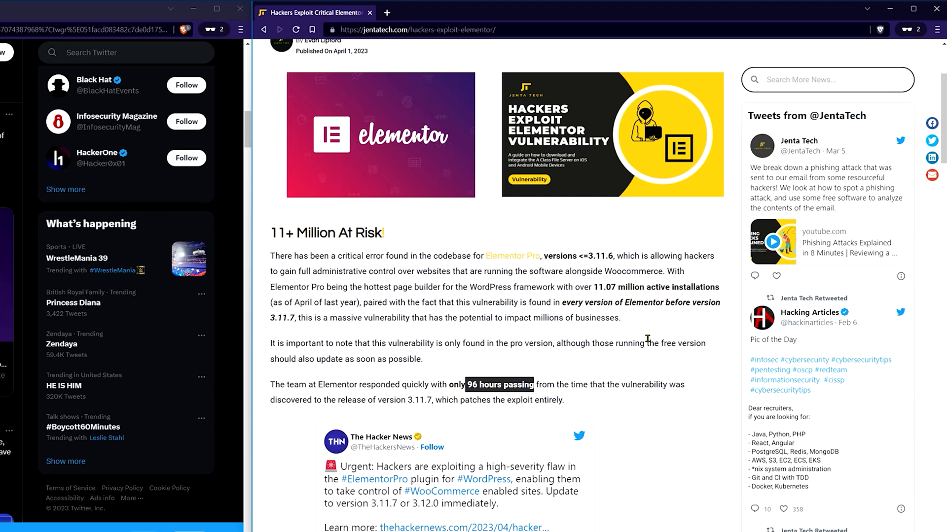
mouse_move(648, 338)
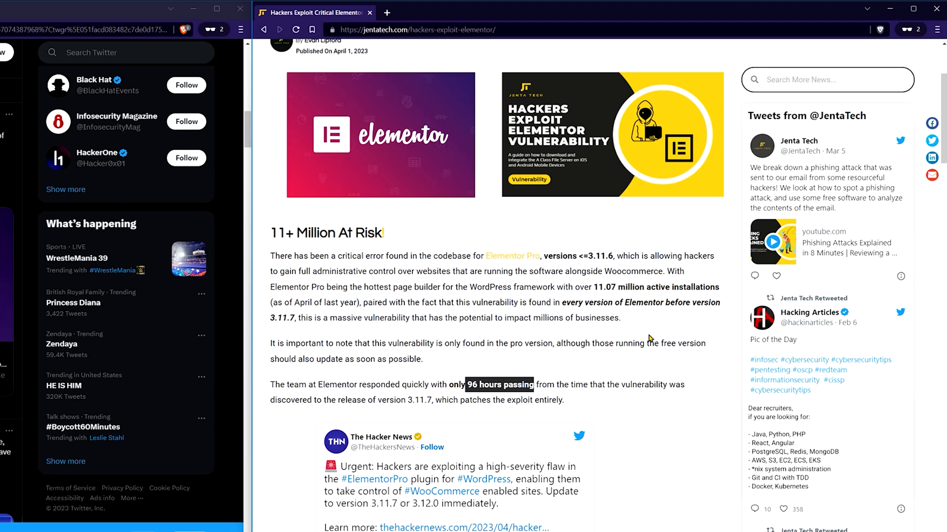
mouse_move(652, 320)
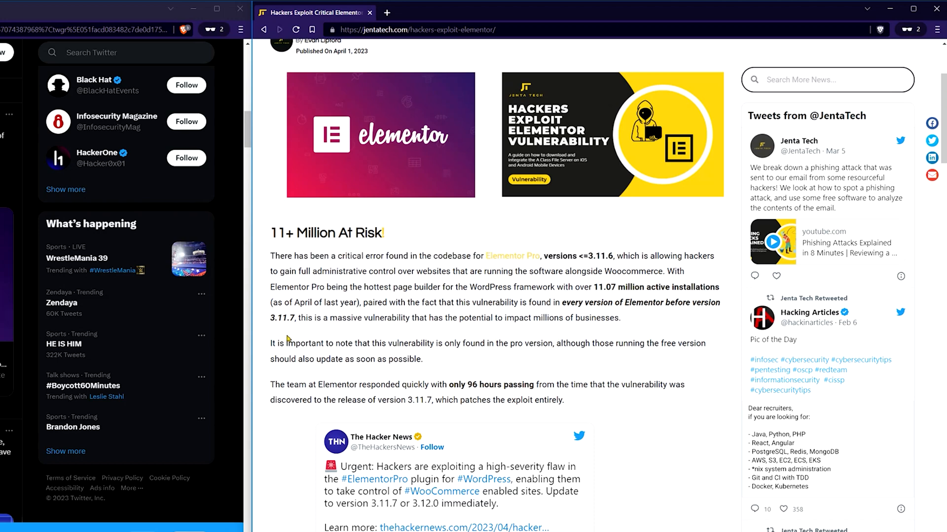
double_click(281, 318)
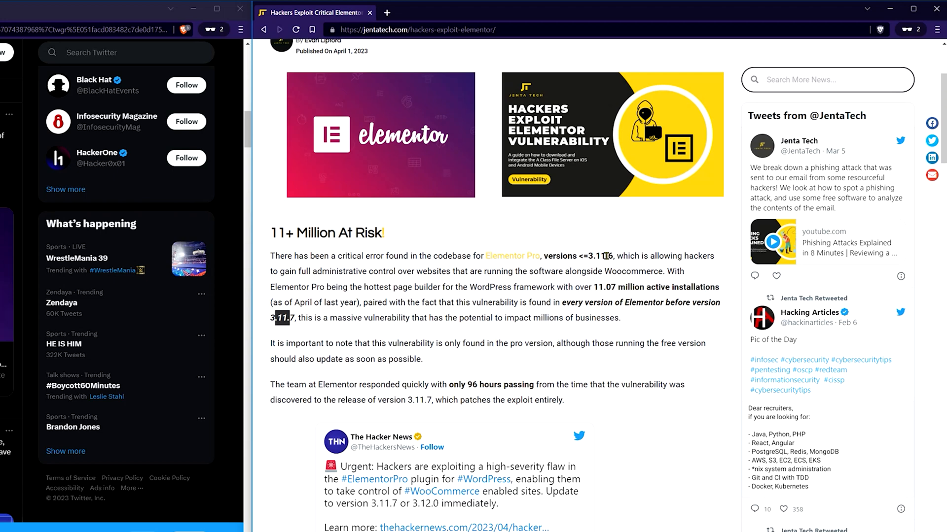
mouse_move(606, 254)
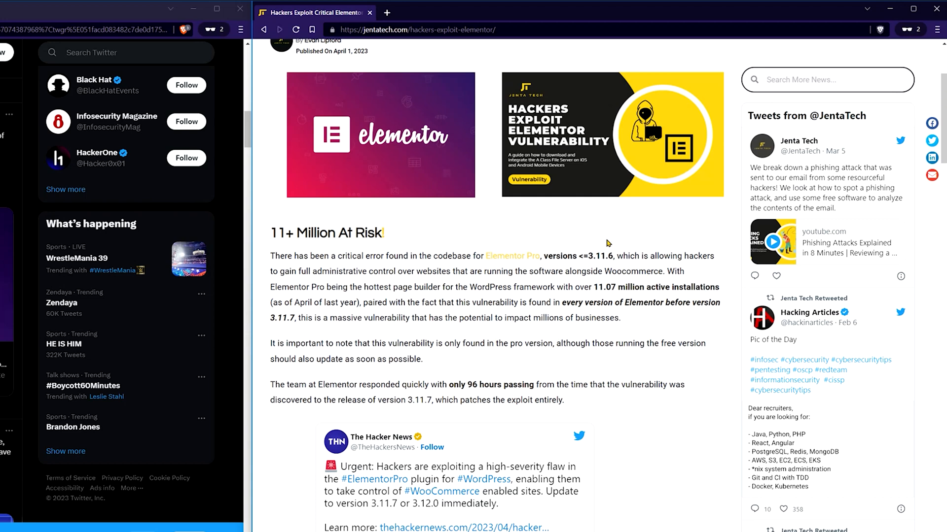
mouse_move(519, 313)
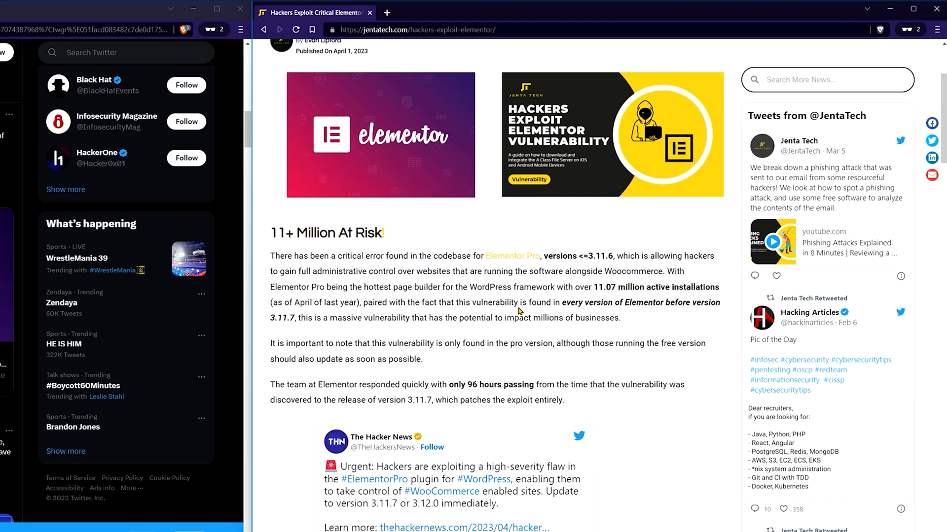
- Move past the Hacker News tweet and highlight NinTechNet in the researcher-credit paragraph
scroll("down", 3)
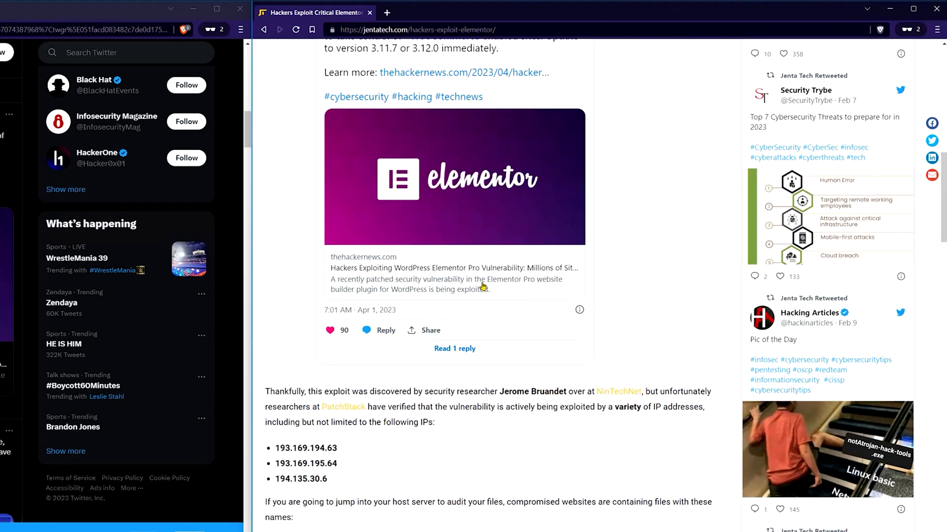
scroll("down", 3)
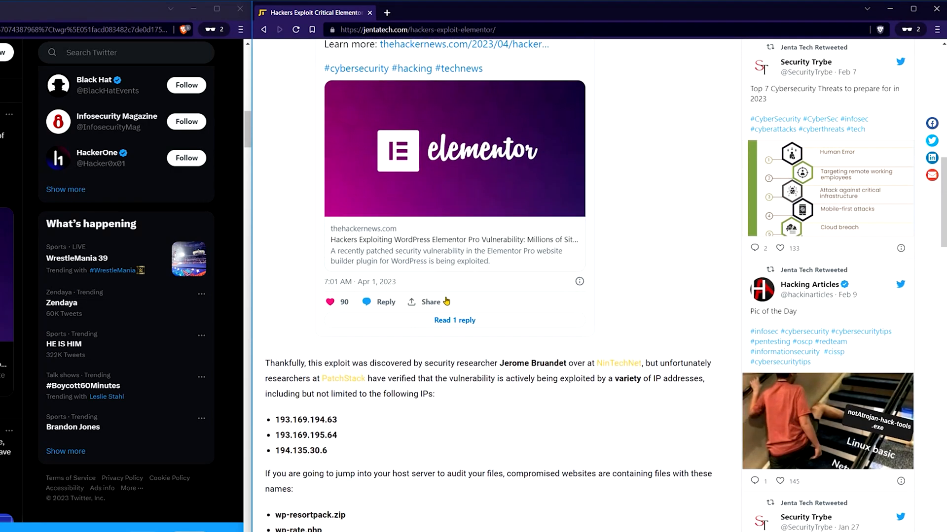
scroll("down", 3)
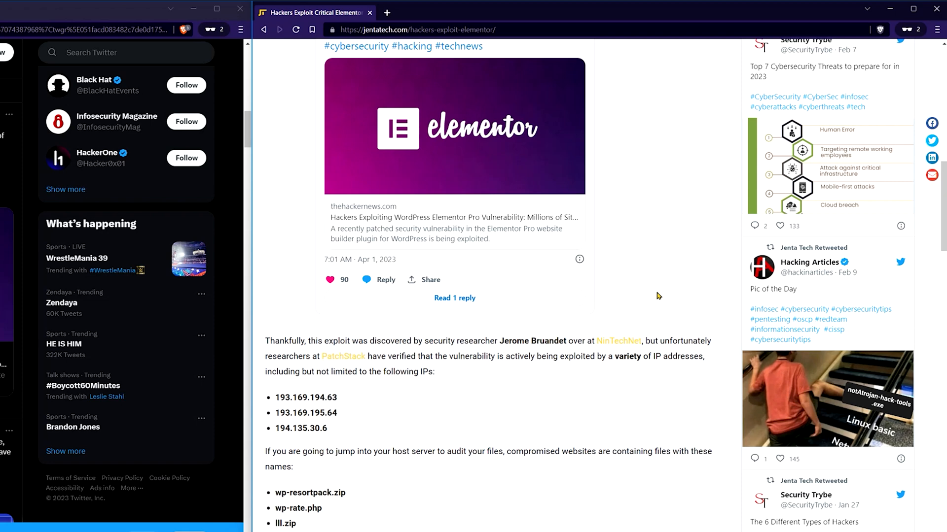
mouse_move(578, 350)
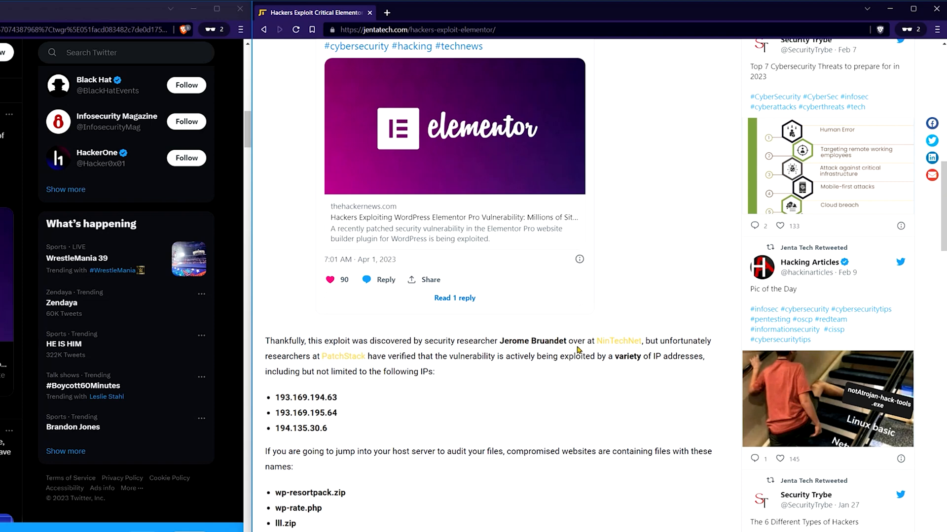
double_click(534, 341)
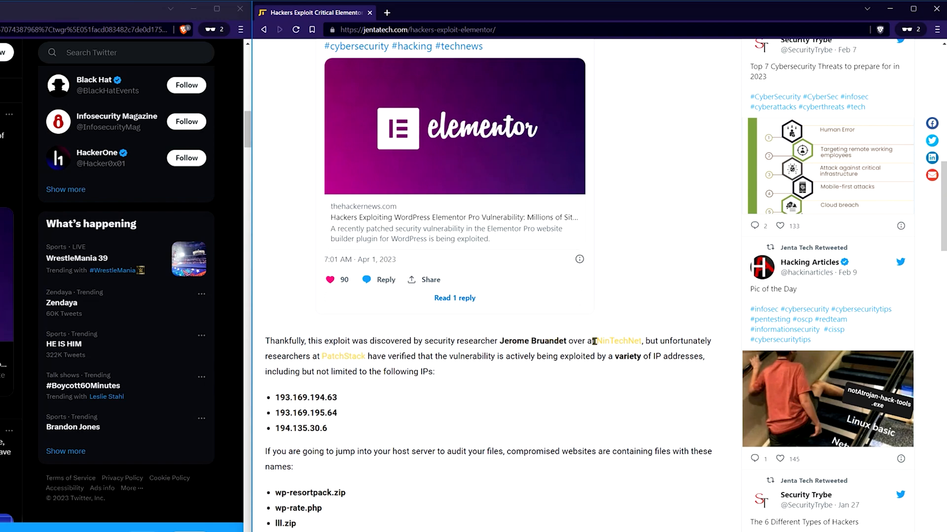
double_click(619, 341)
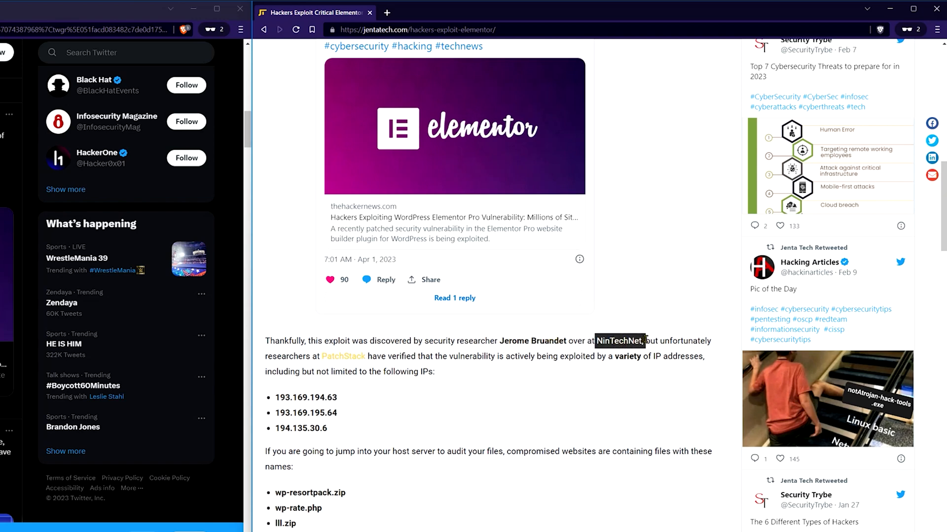
mouse_move(647, 297)
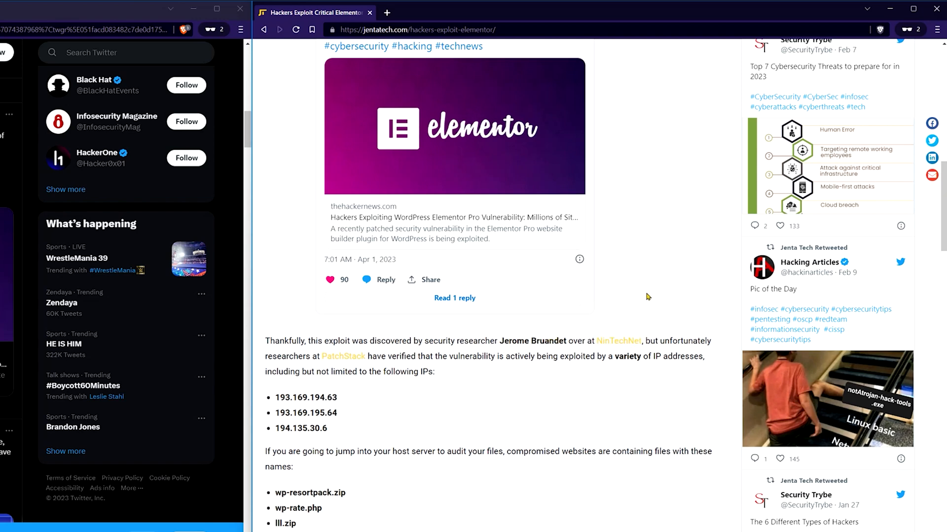
mouse_move(529, 379)
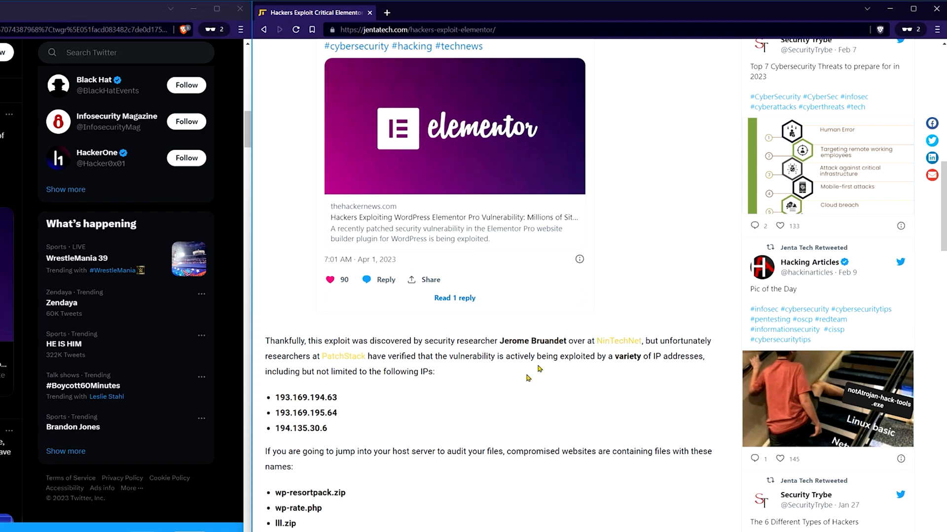
mouse_move(500, 394)
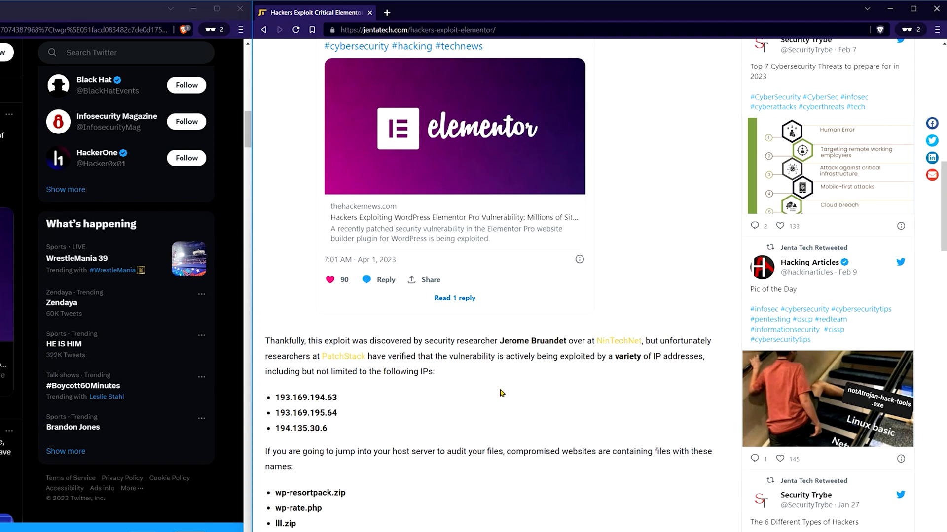
mouse_move(497, 366)
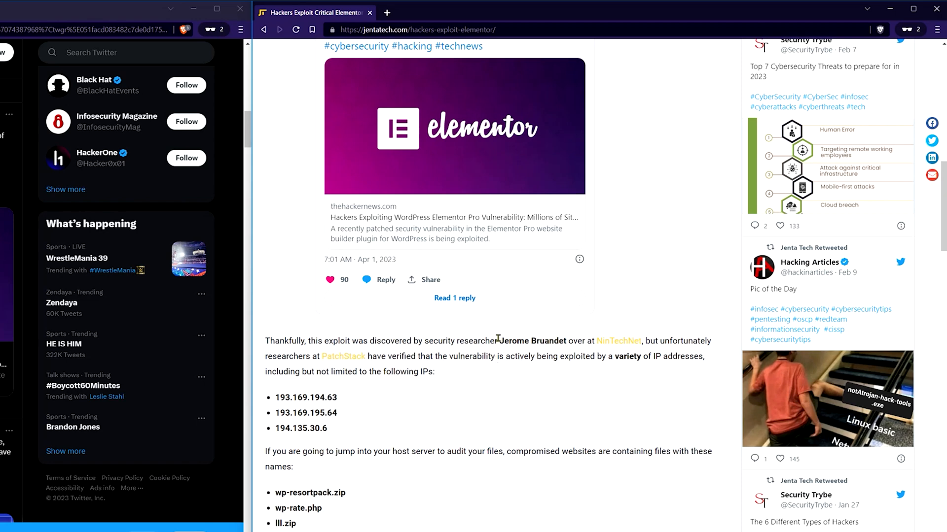
mouse_move(496, 339)
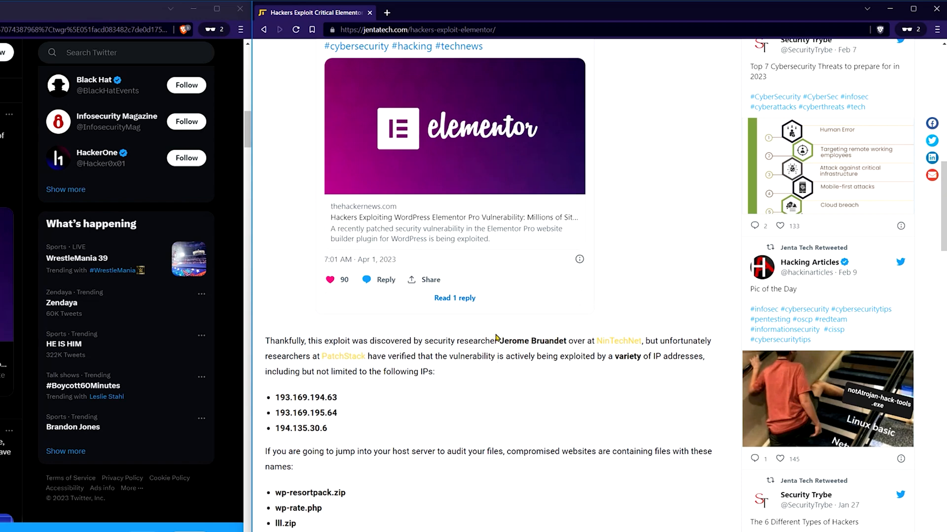
- Highlight the three attacker IP addresses and reach the compromised file-name list
left_click_drag(278, 397, 328, 428)
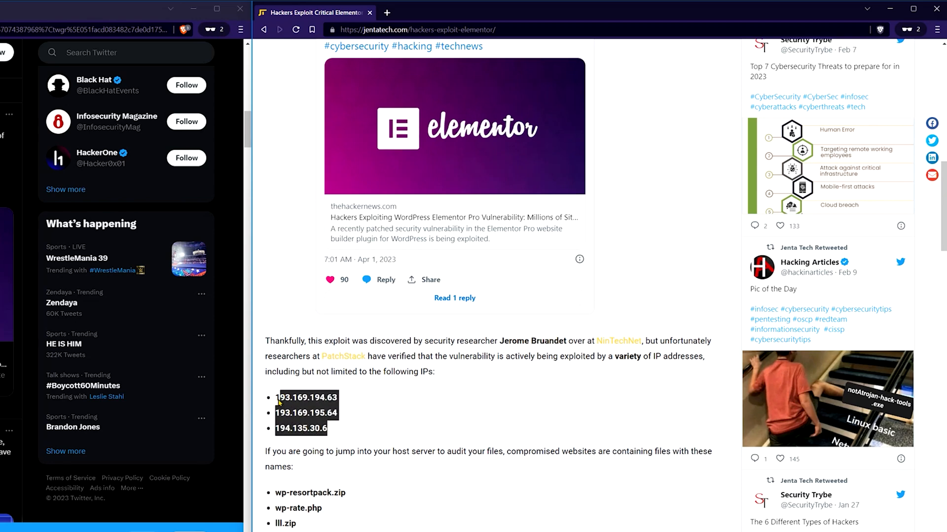
mouse_move(415, 396)
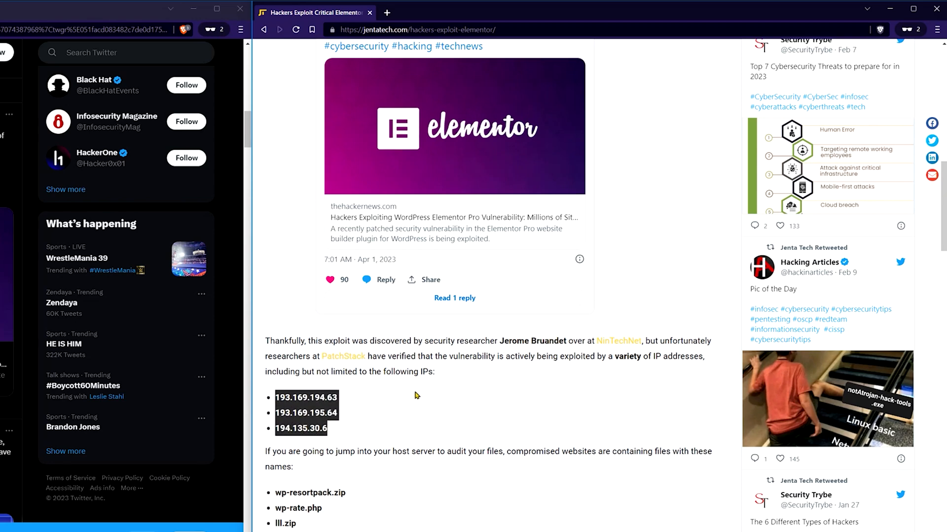
mouse_move(416, 391)
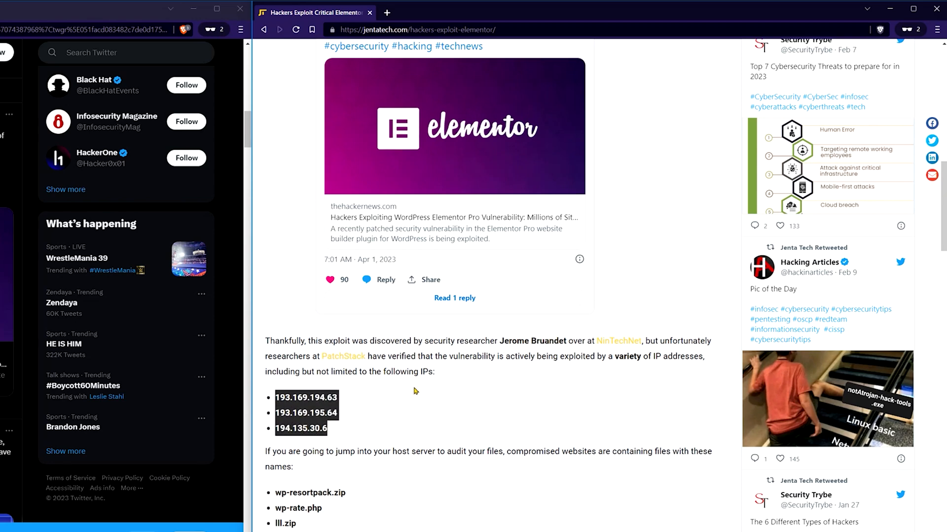
scroll("down", 3)
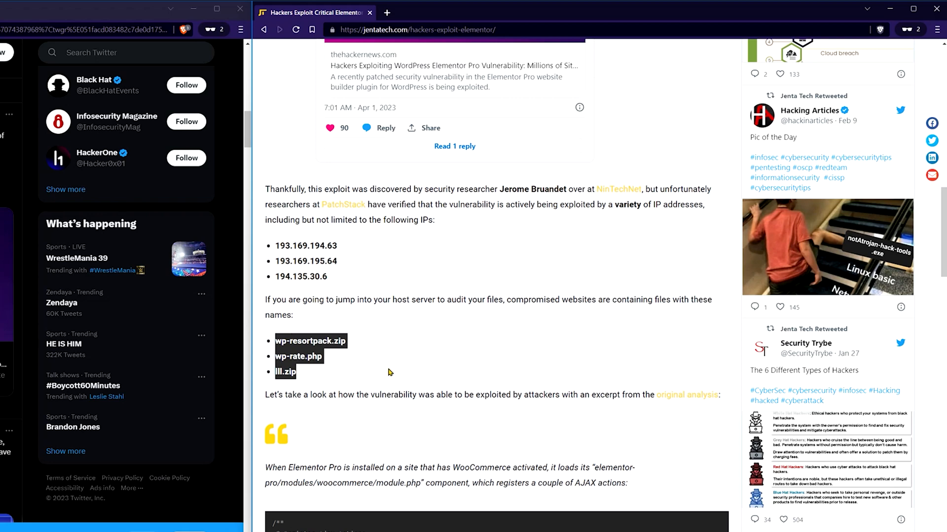
mouse_move(486, 256)
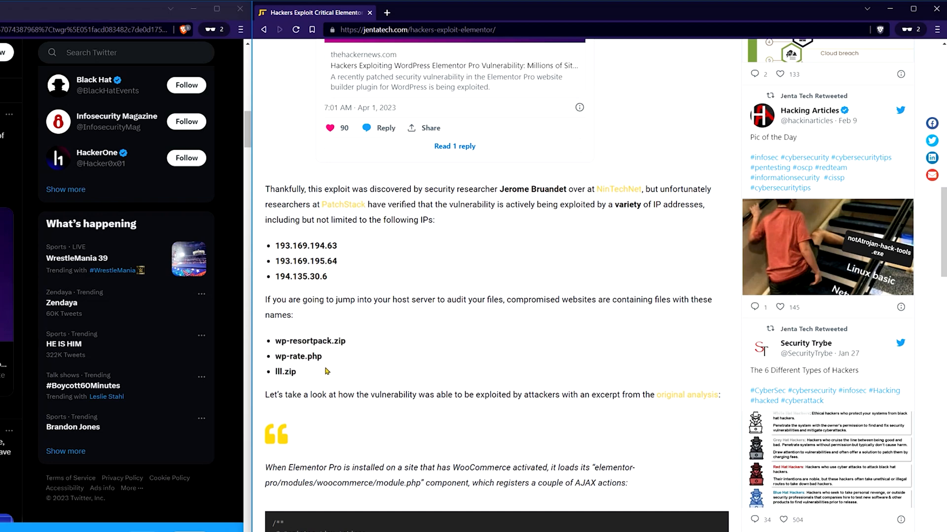
mouse_move(404, 236)
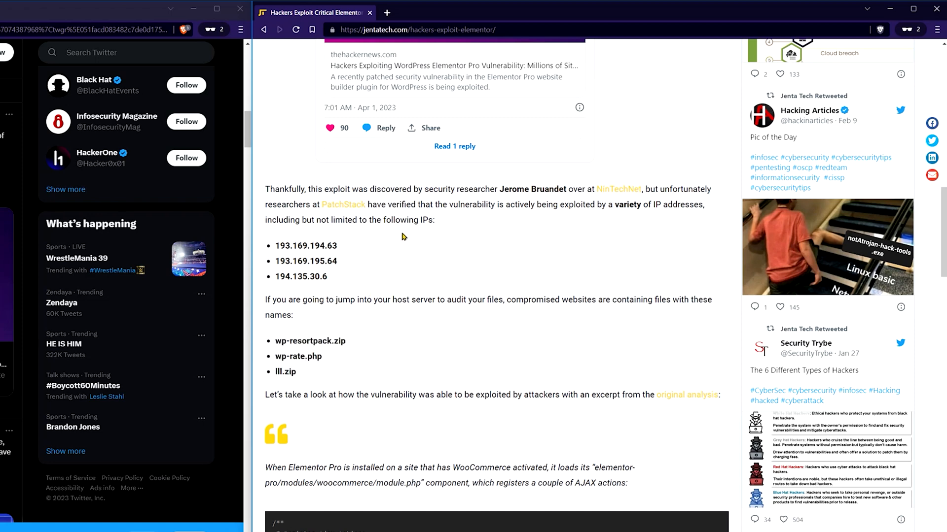
- Highlight the file names wp-resortpack.zip, wp-rate.php and lll.zip, then reach the What To Do Next update advice
left_click_drag(273, 340, 307, 395)
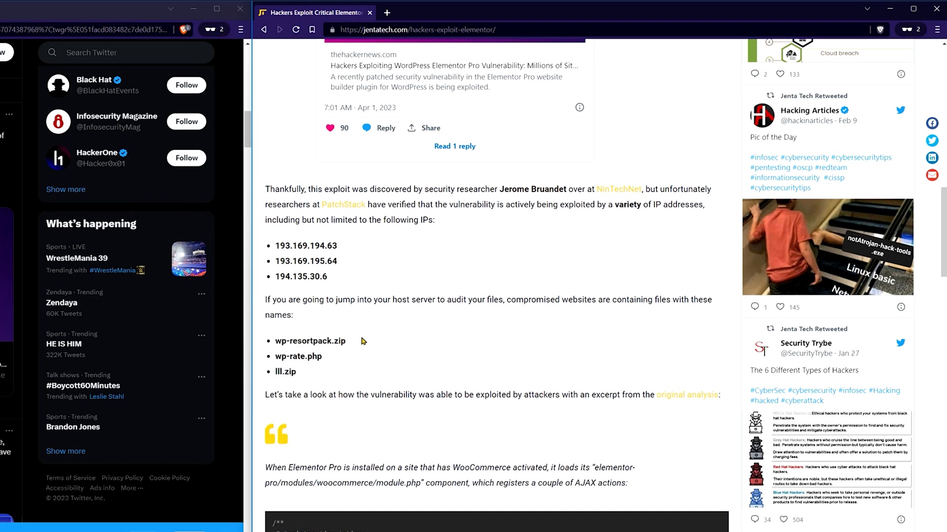
mouse_move(361, 314)
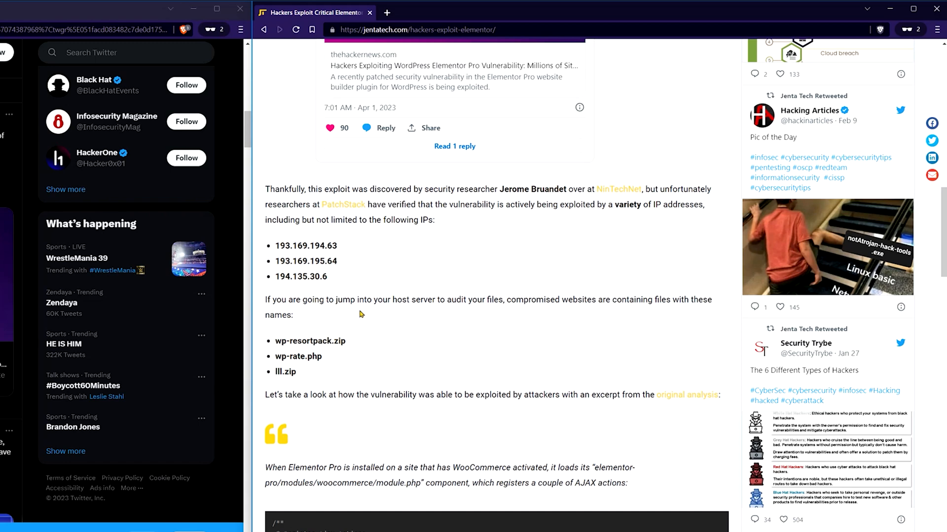
mouse_move(336, 283)
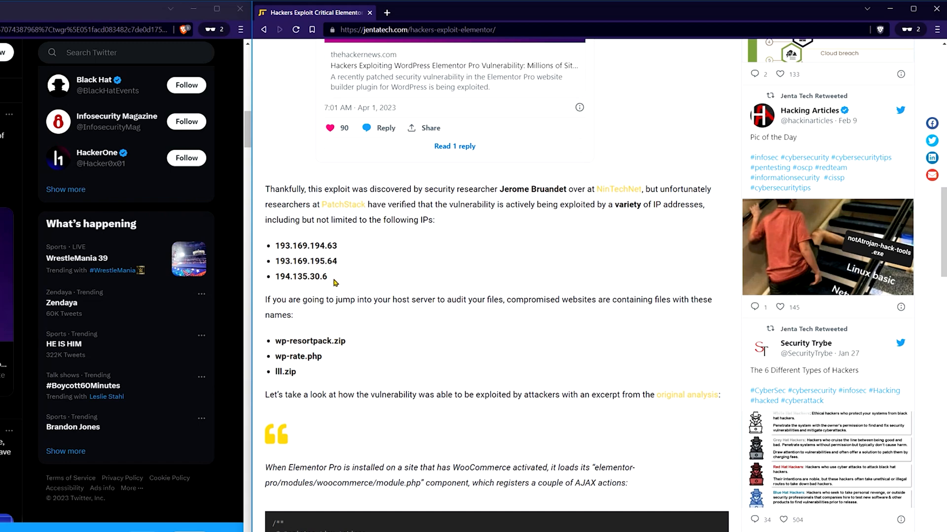
mouse_move(449, 257)
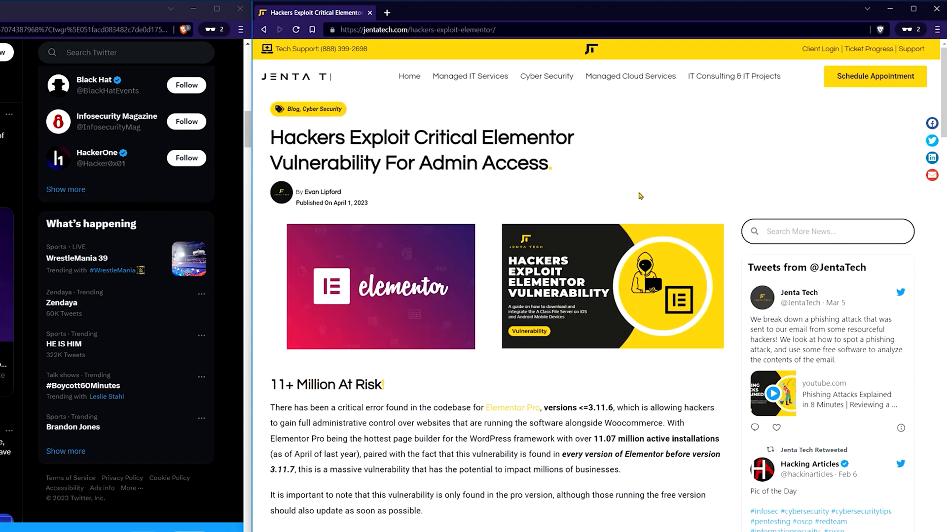
scroll("down", 3)
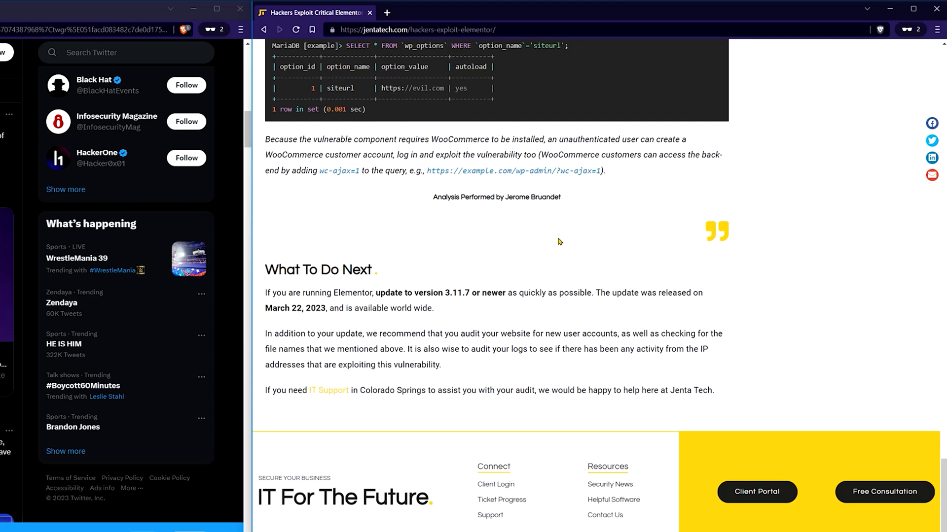
mouse_move(556, 244)
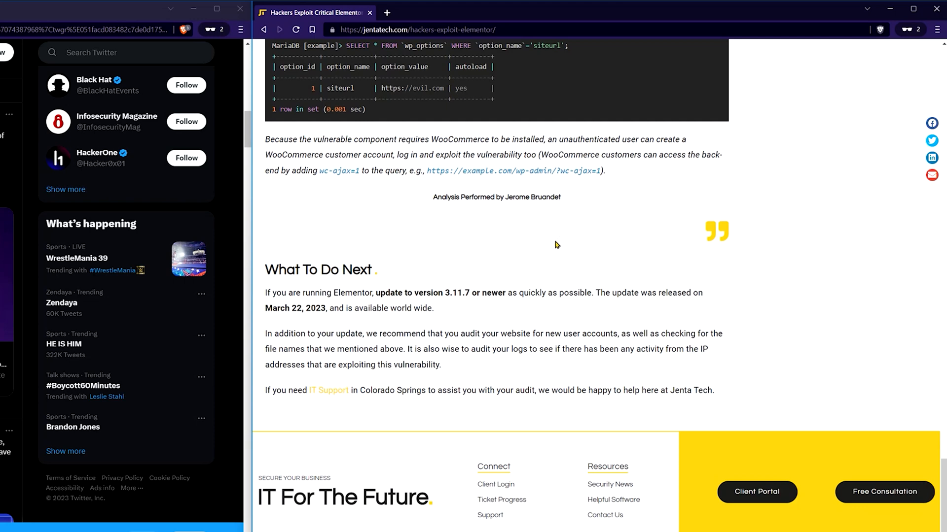